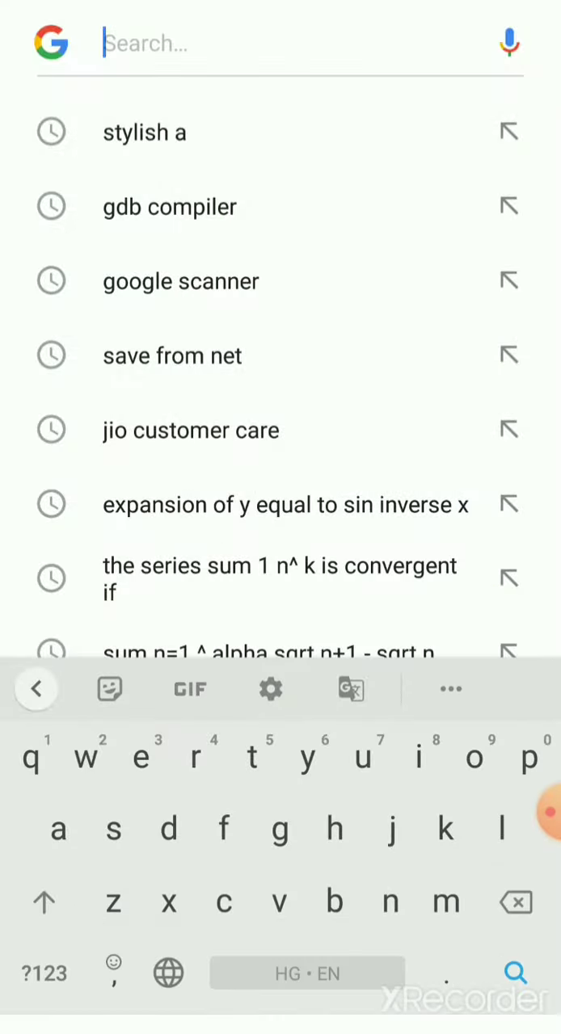
Step: Search for python.org and go to the Welcome to Python.org result
type("pth")
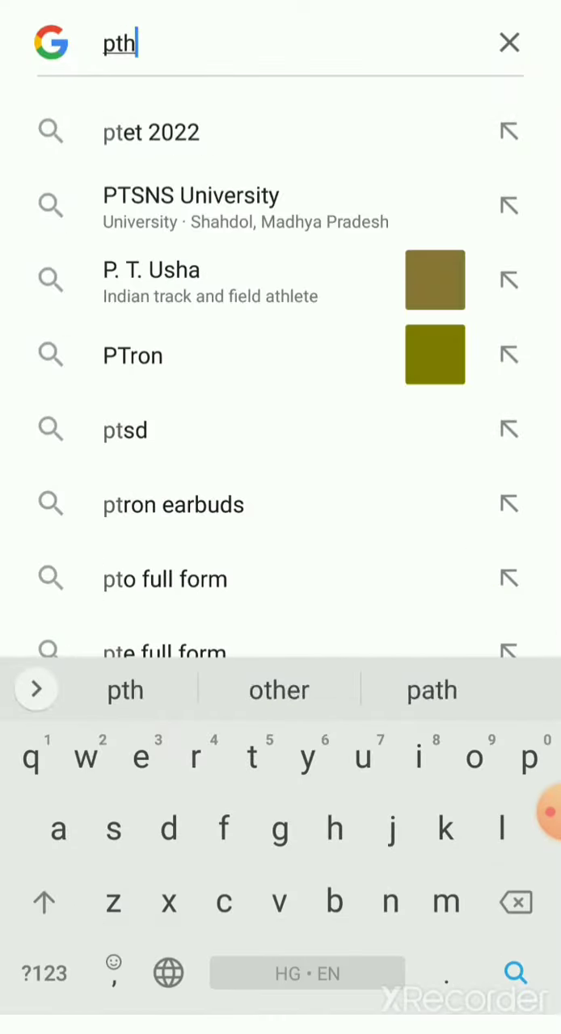
type("on.o")
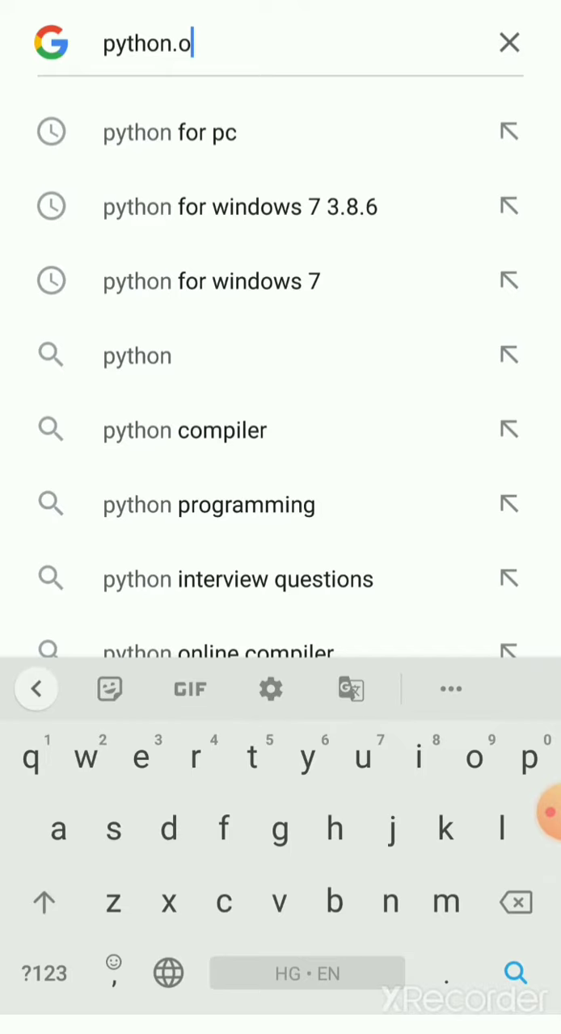
type("rg")
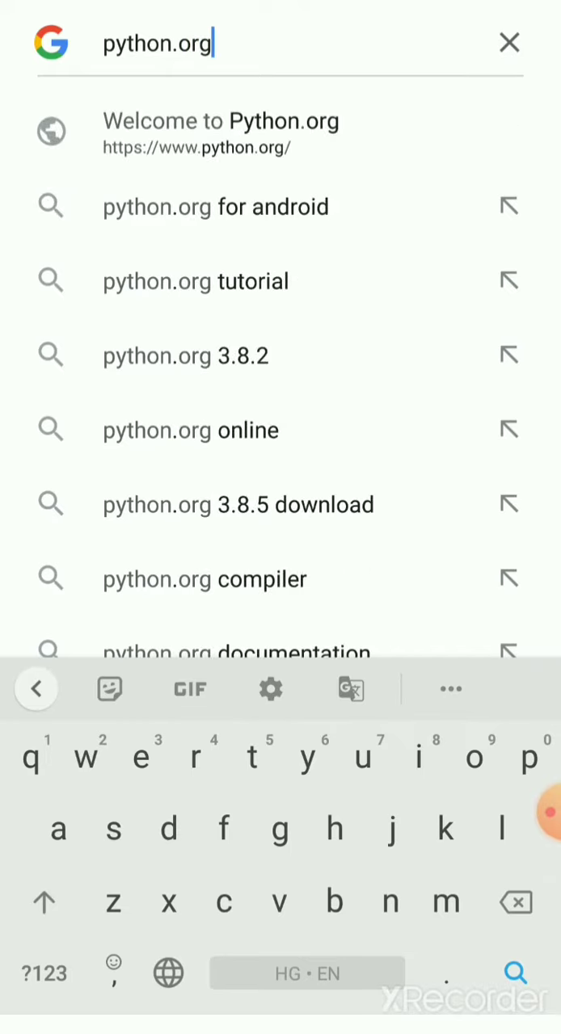
left_click(220, 133)
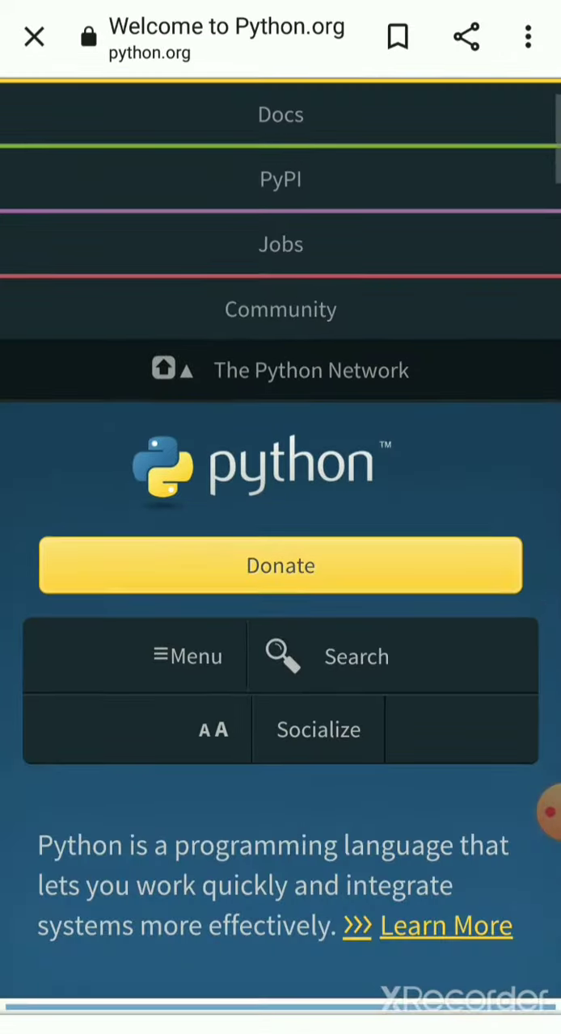
scroll("down", 3)
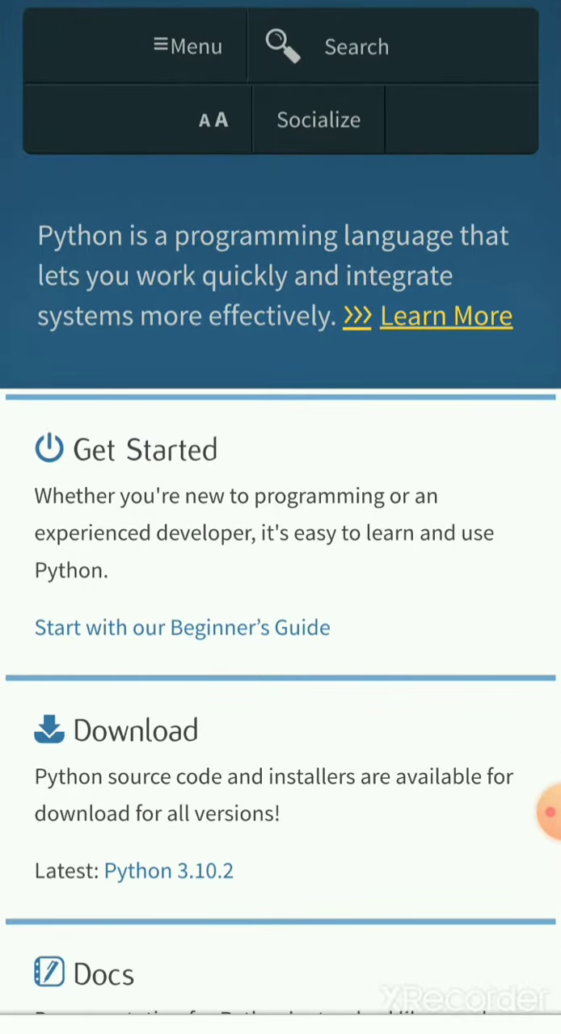
scroll("down", 3)
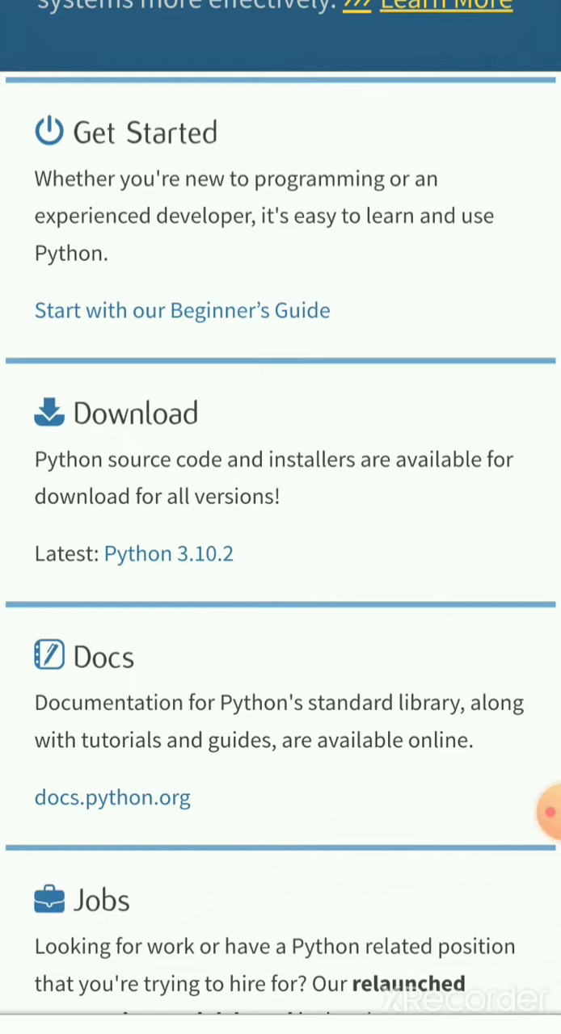
scroll("down", 3)
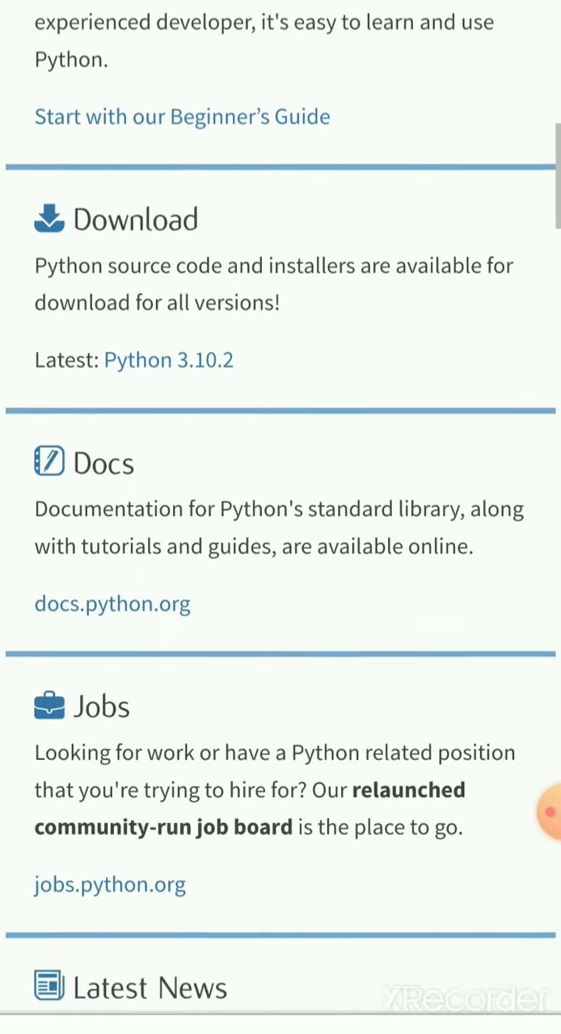
scroll("down", 3)
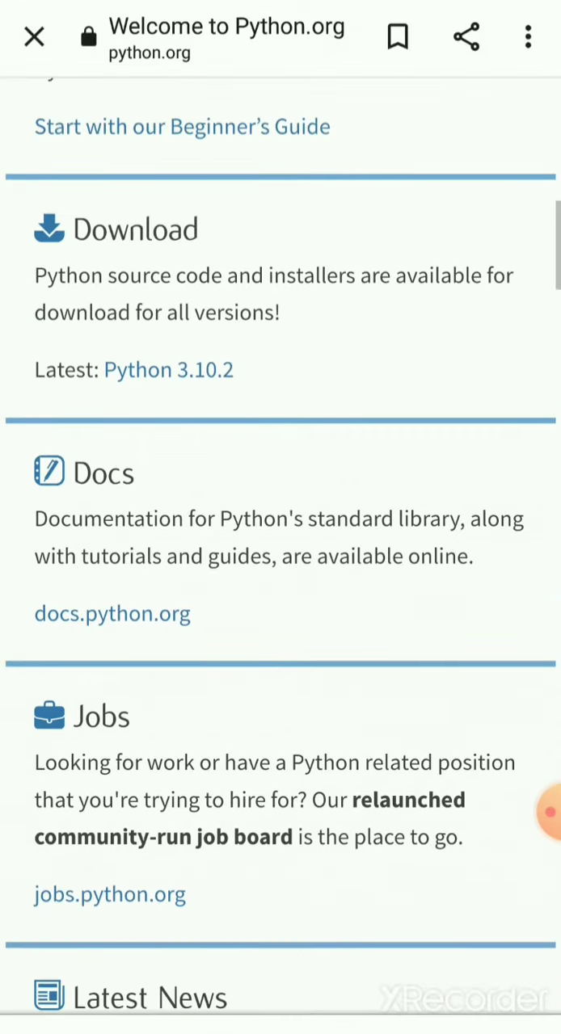
scroll("up", 3)
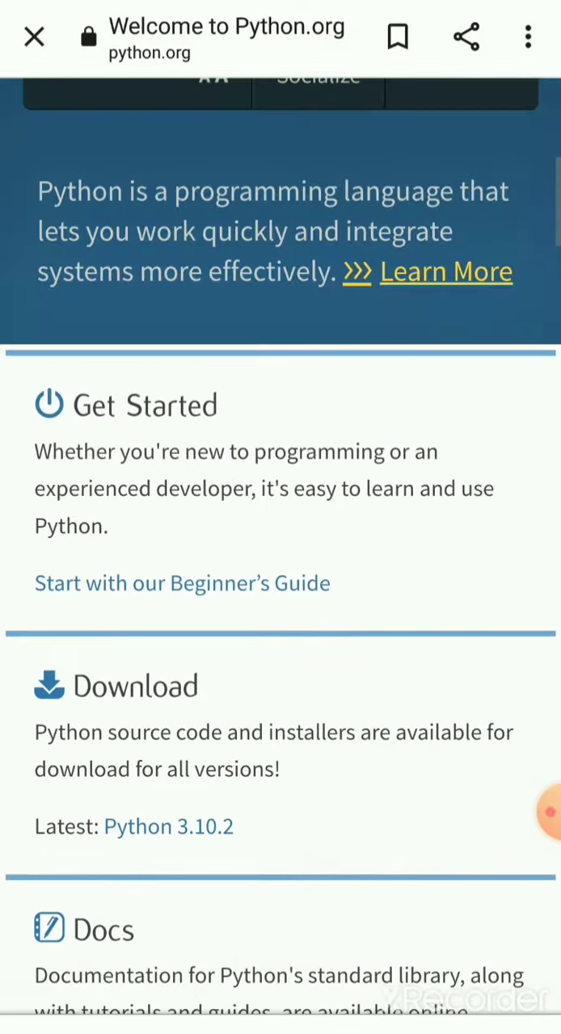
left_click(374, 562)
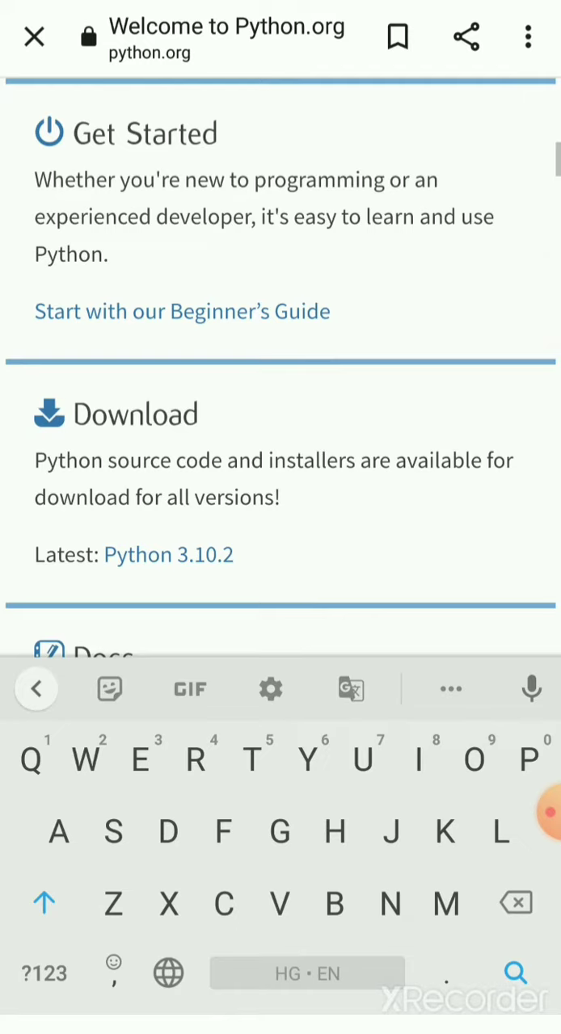
scroll("down", 3)
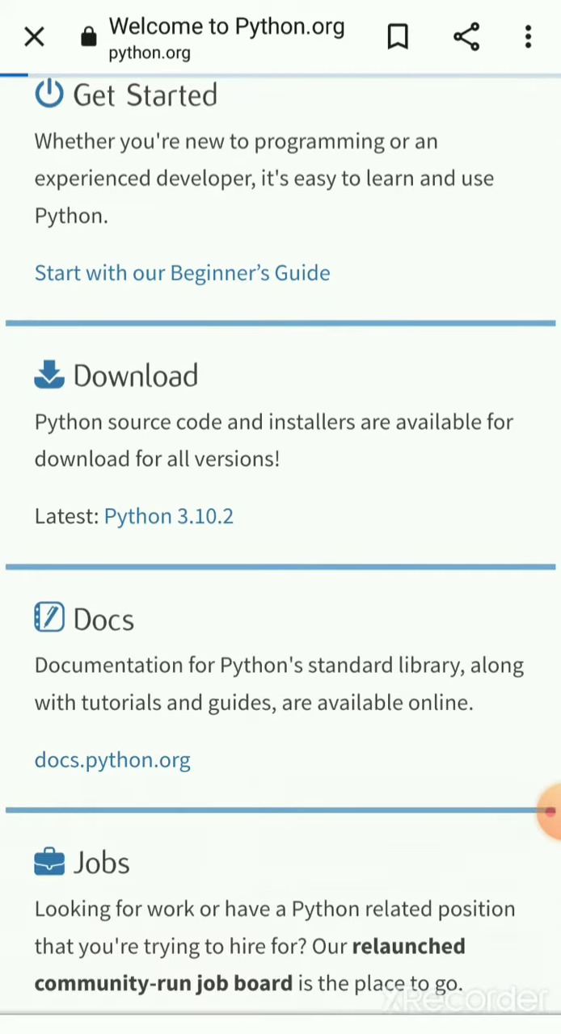
Step: Go to the Python 3.10.2 release page and scroll down to its Files section
left_click(168, 515)
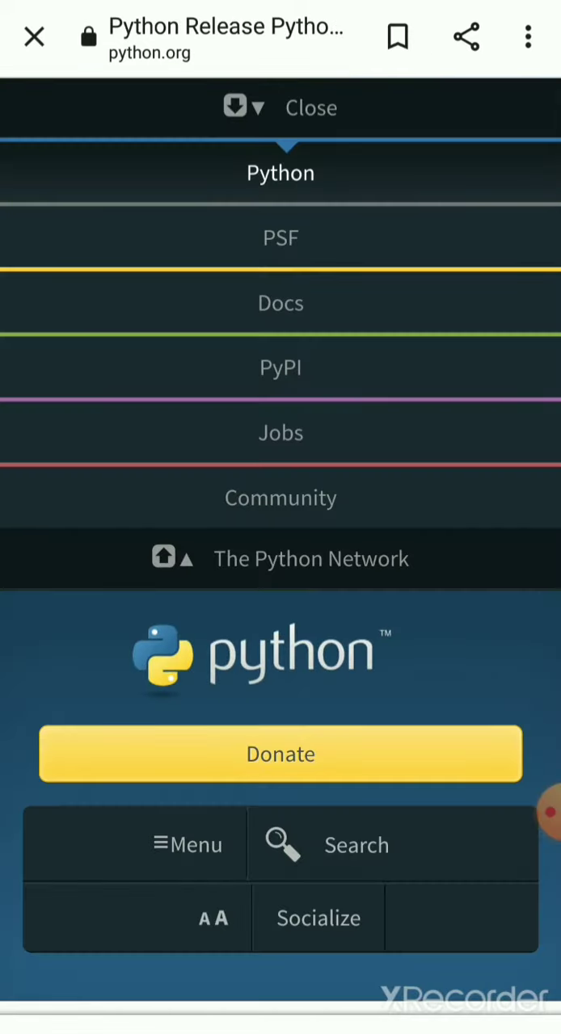
scroll("down", 3)
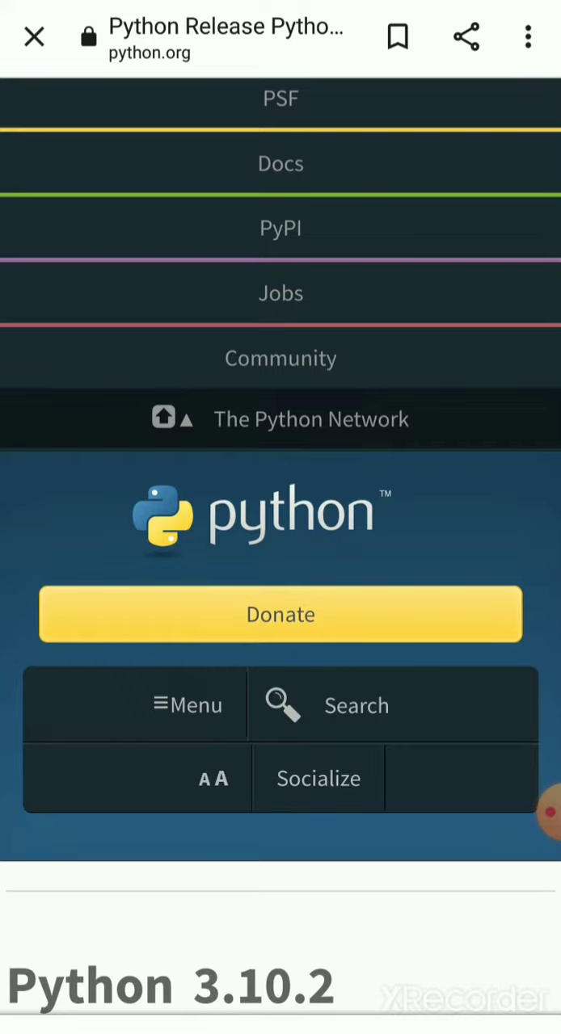
scroll("down", 3)
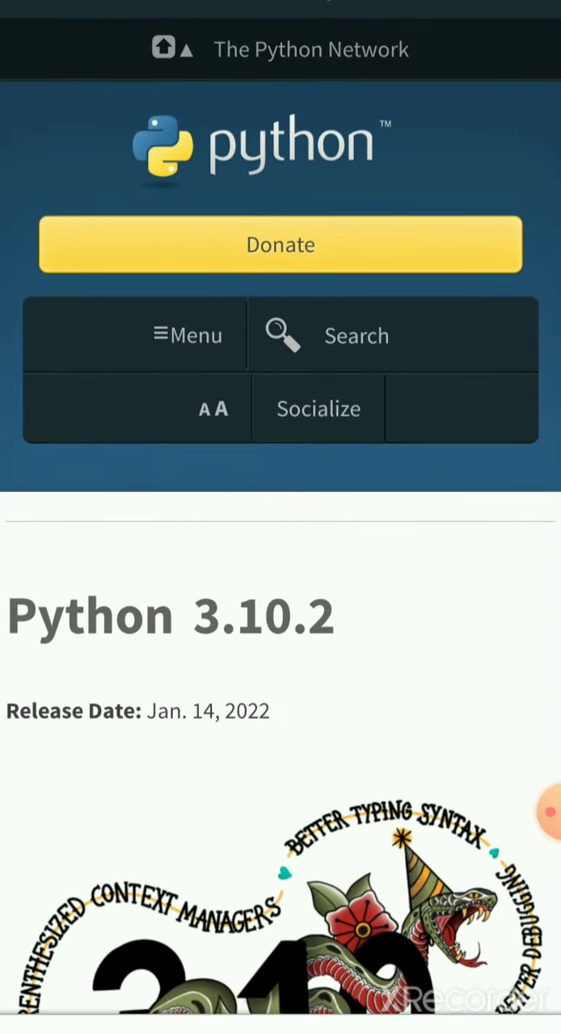
scroll("down", 3)
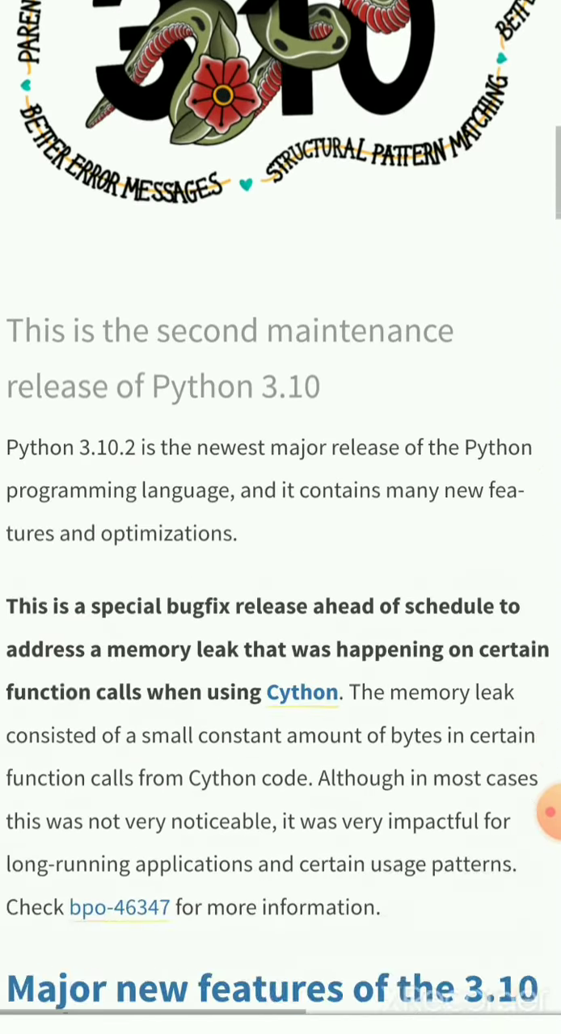
scroll("down", 3)
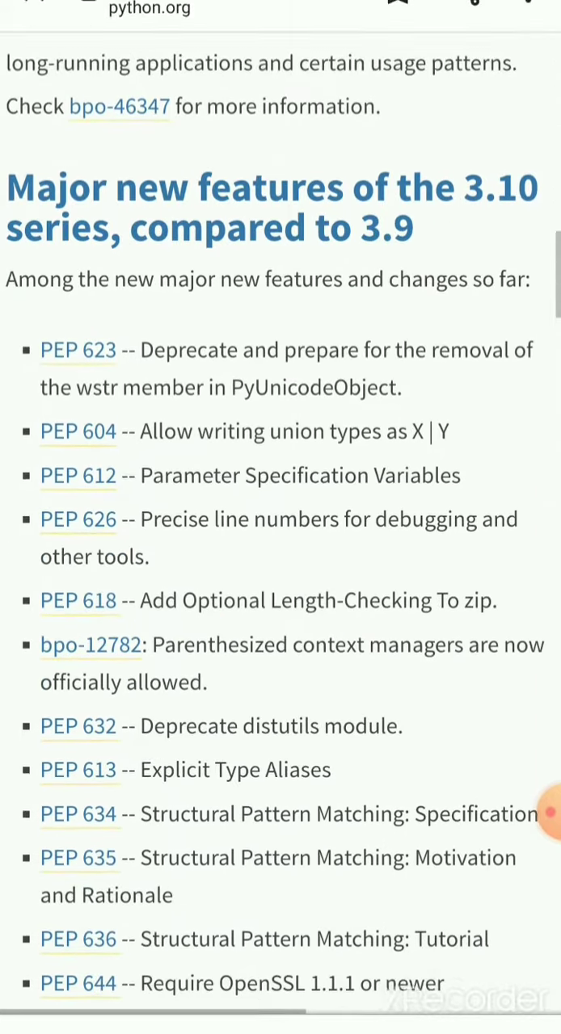
scroll("down", 3)
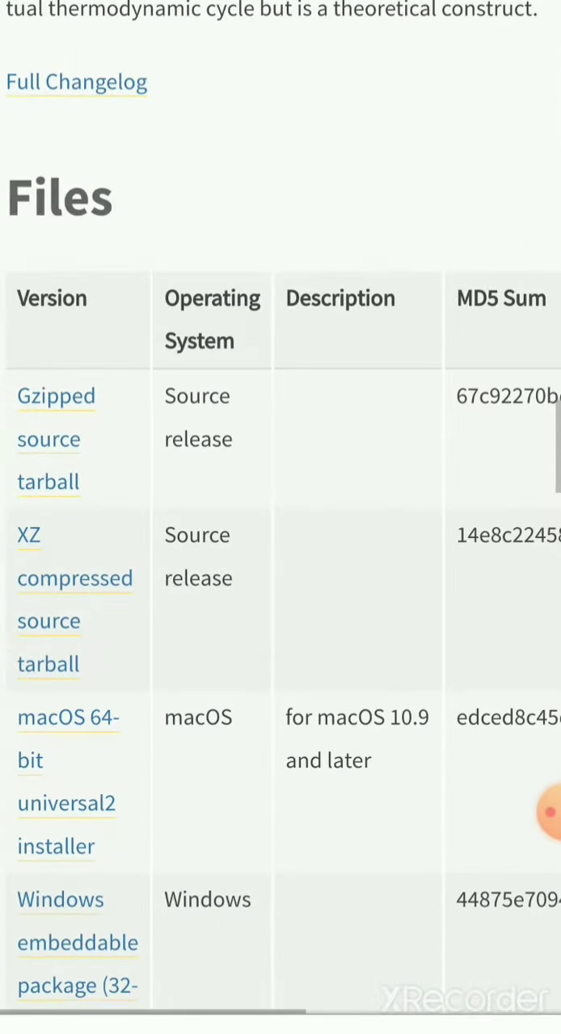
scroll("down", 3)
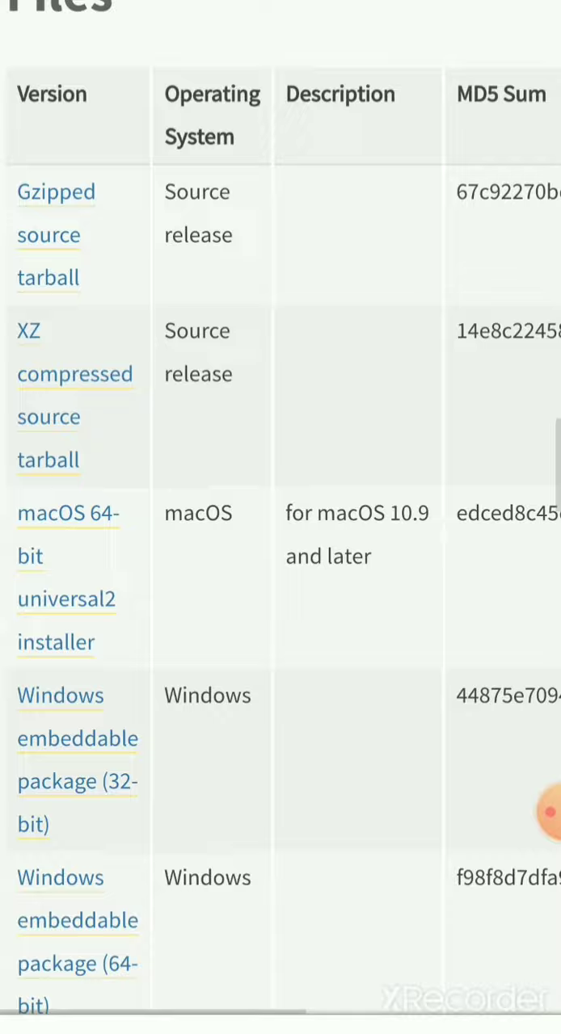
scroll("down", 3)
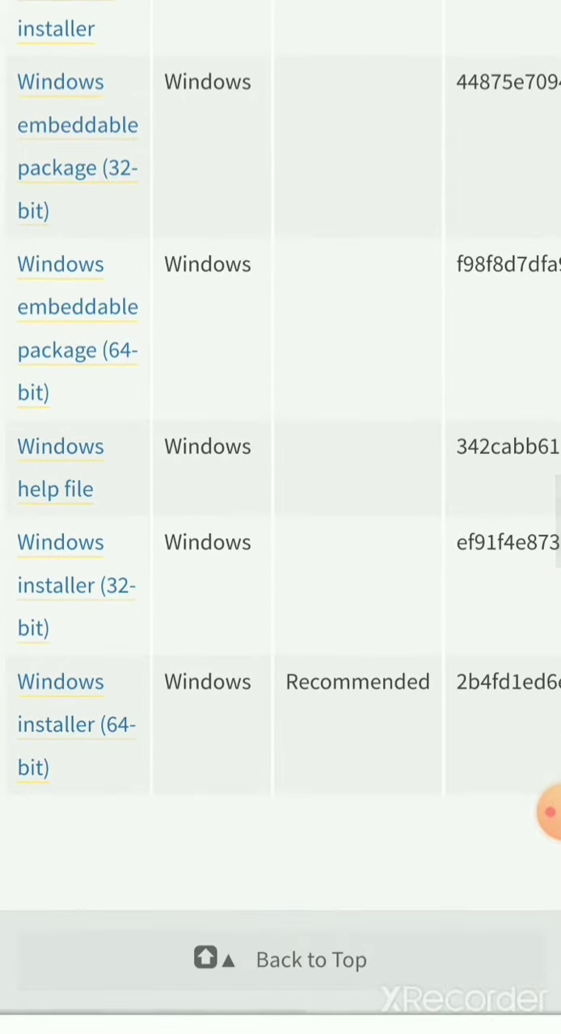
scroll("down", 3)
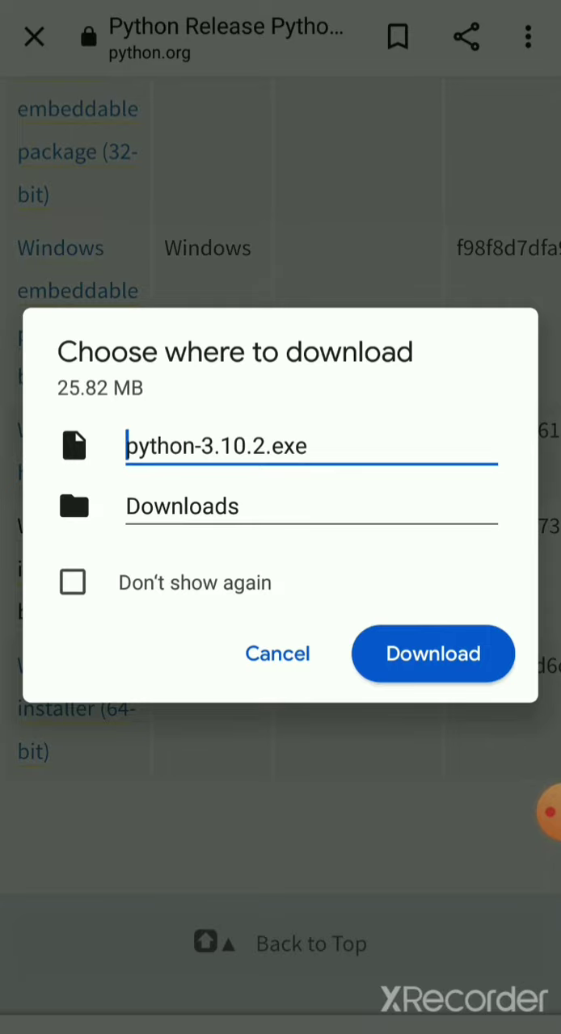
Step: Start the python-3.10.2.exe download to Downloads, then pause it in the Downloads list
left_click(433, 653)
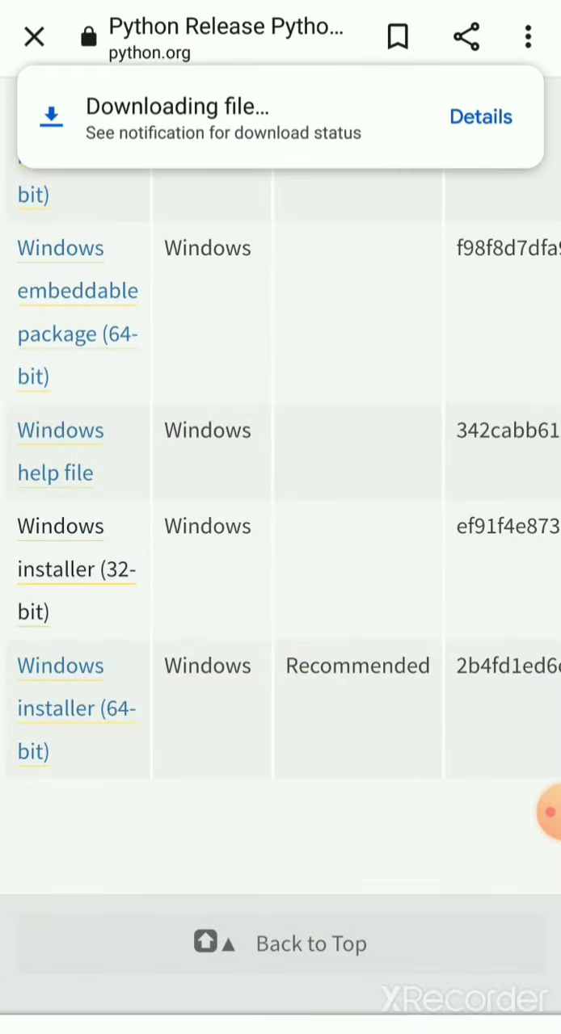
left_click(480, 116)
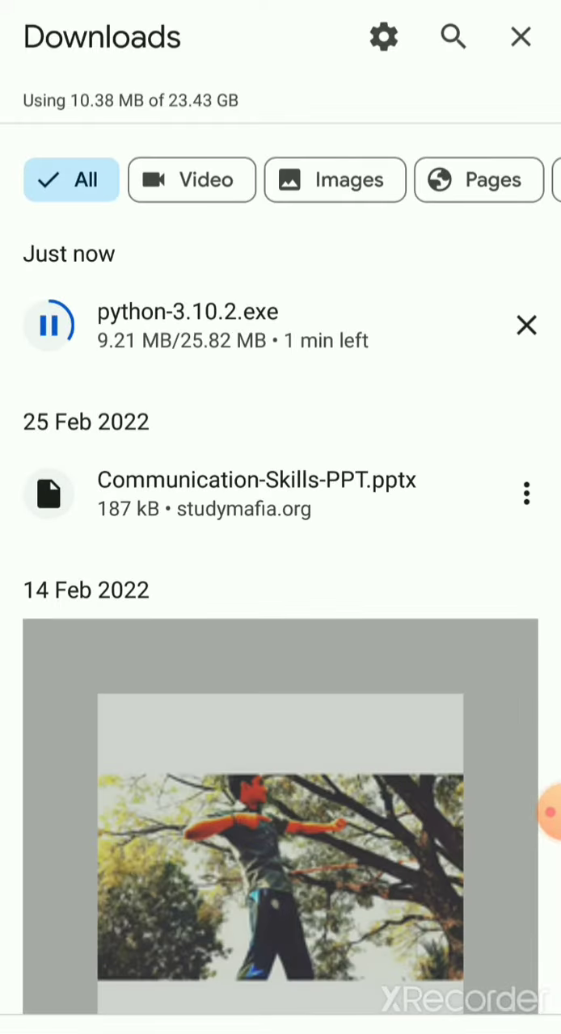
left_click(48, 326)
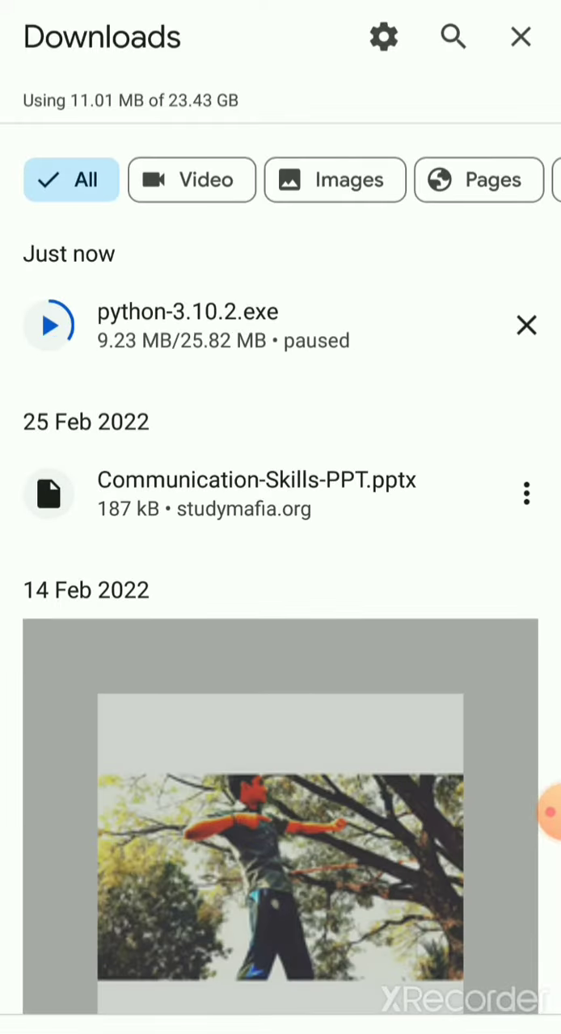